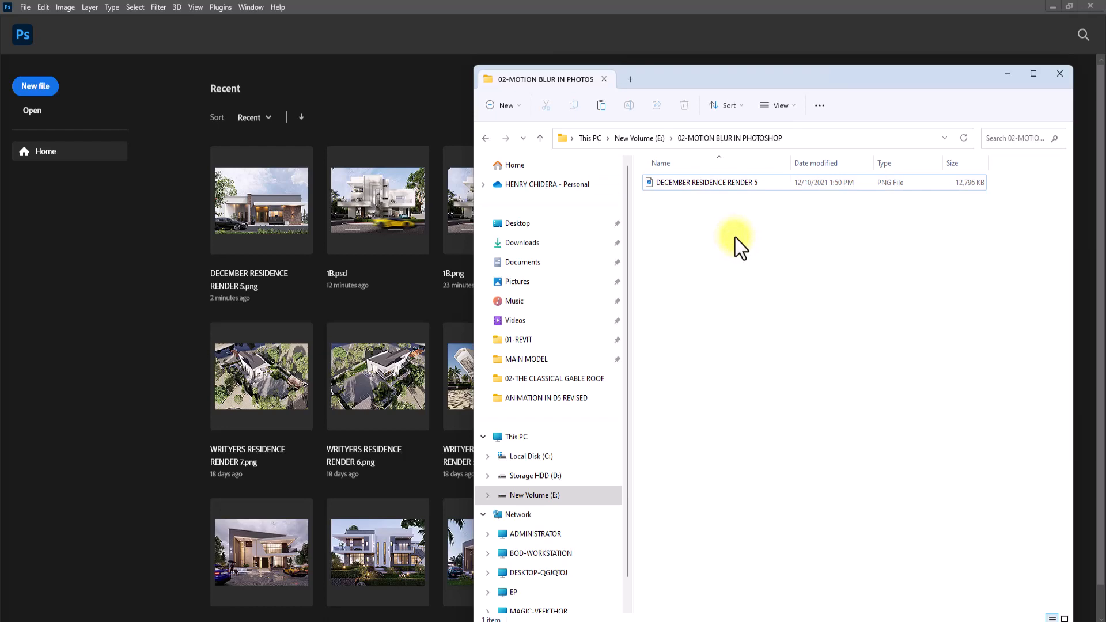
{"action": "mouse_move", "coordinate": [741, 233]}
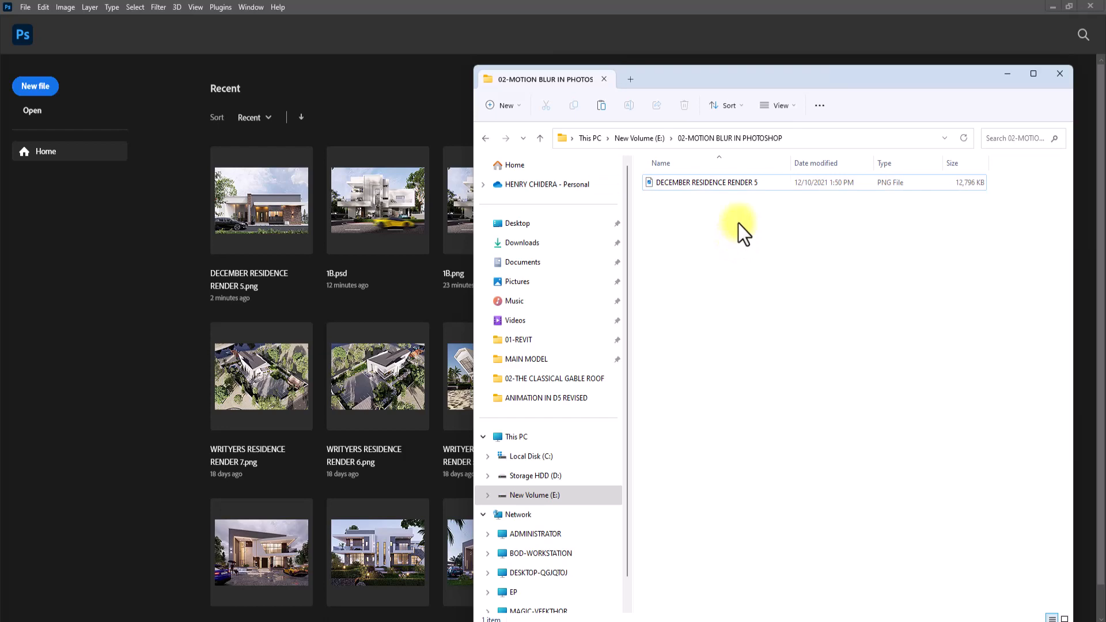
Step: Open DECEMBER RESIDENCE RENDER 5.png from Photoshop's Recent list
{"action": "left_click", "coordinate": [1060, 74]}
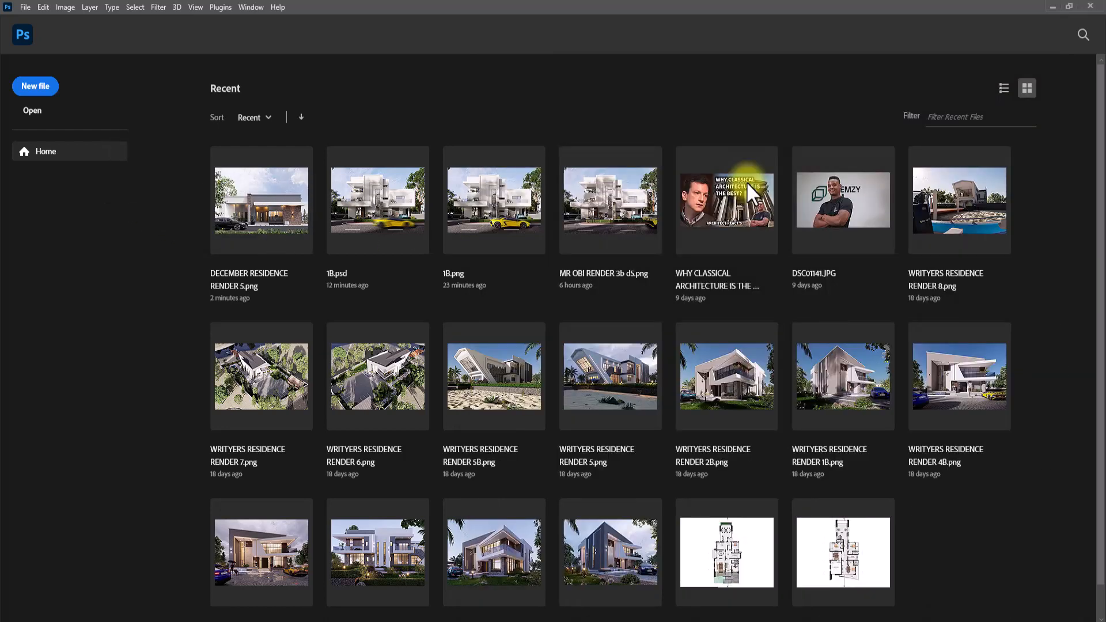
{"action": "double_click", "coordinate": [260, 200]}
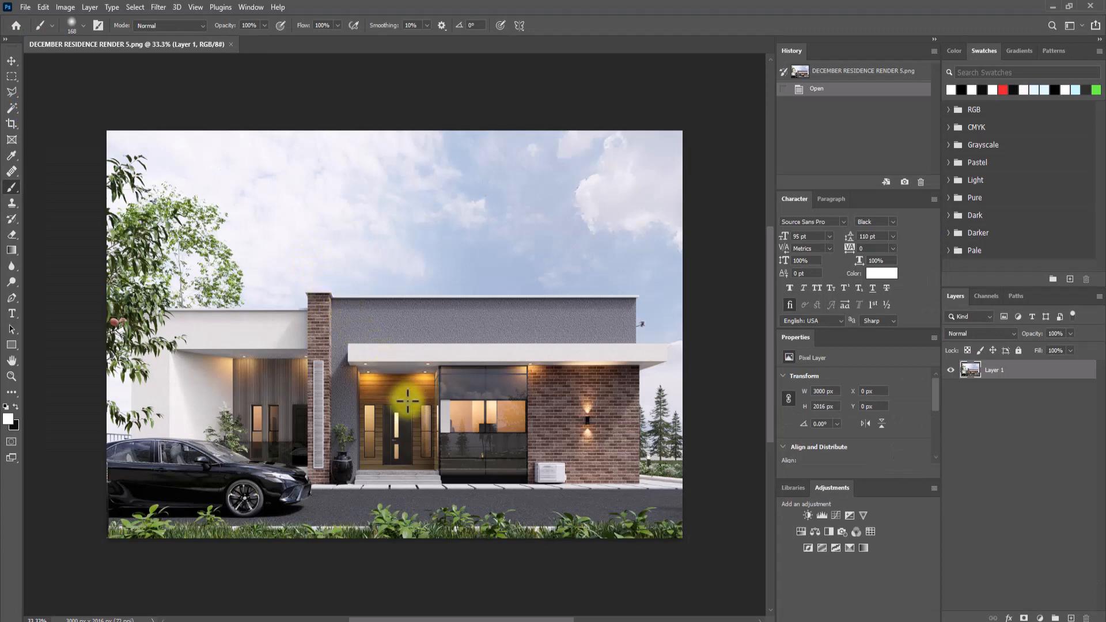
Step: Duplicate Layer 1 as a new layer named BLUR
{"action": "right_click", "coordinate": [994, 370]}
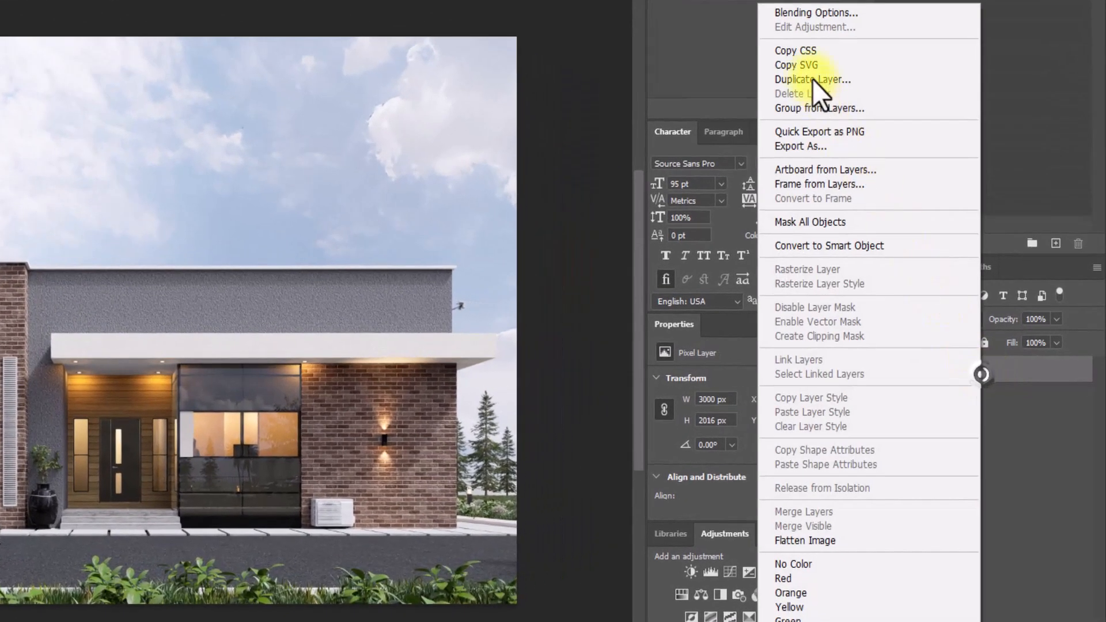
{"action": "left_click", "coordinate": [812, 79]}
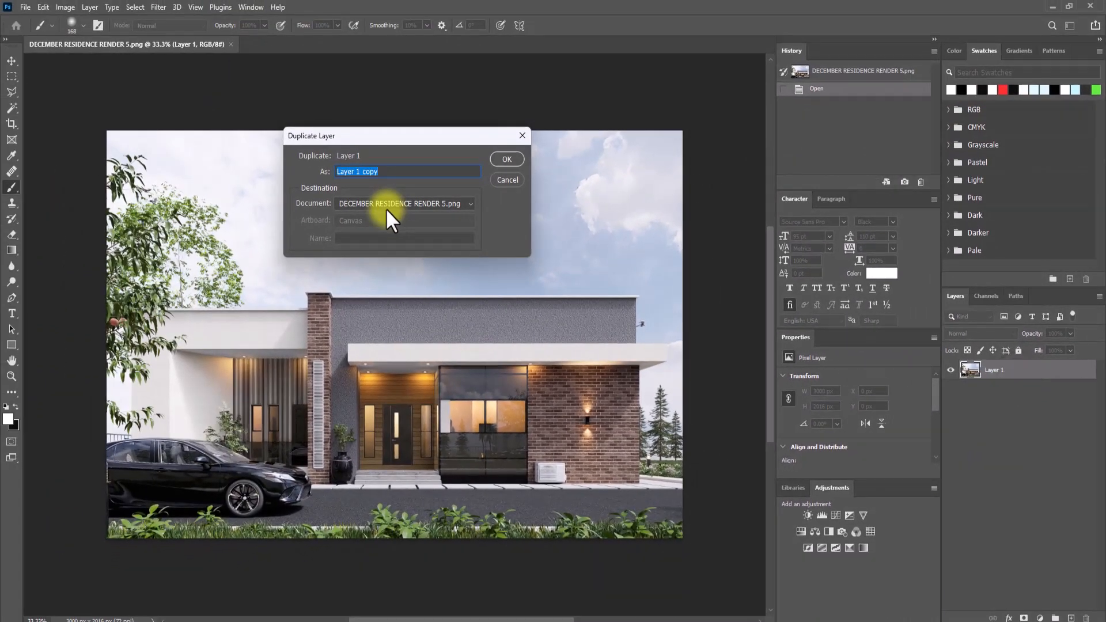
{"action": "type", "text": "BLU"}
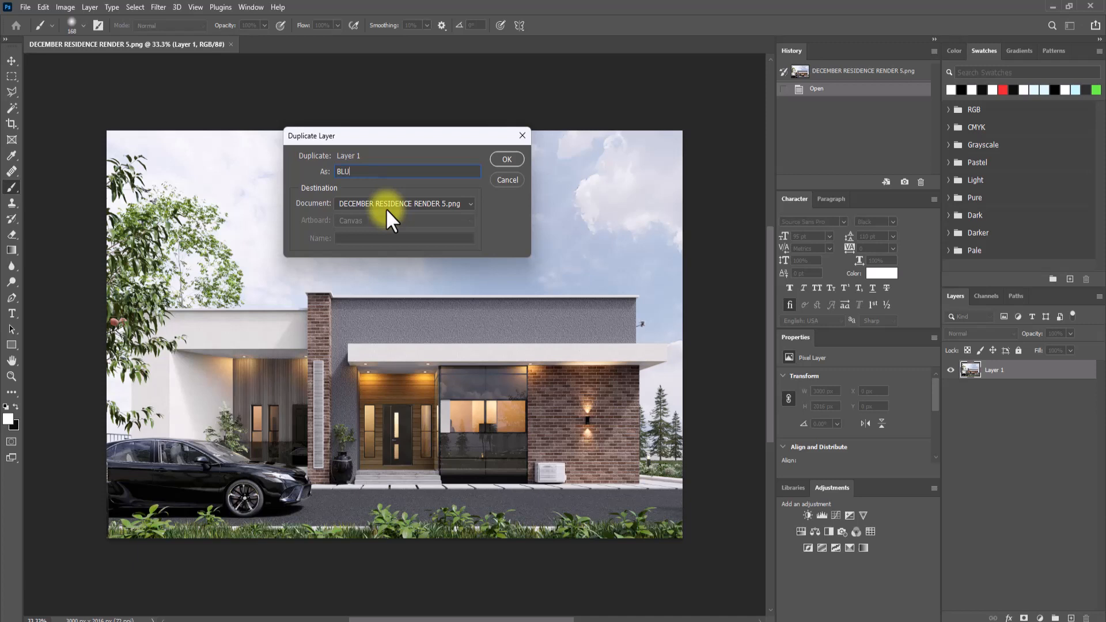
{"action": "type", "text": "R"}
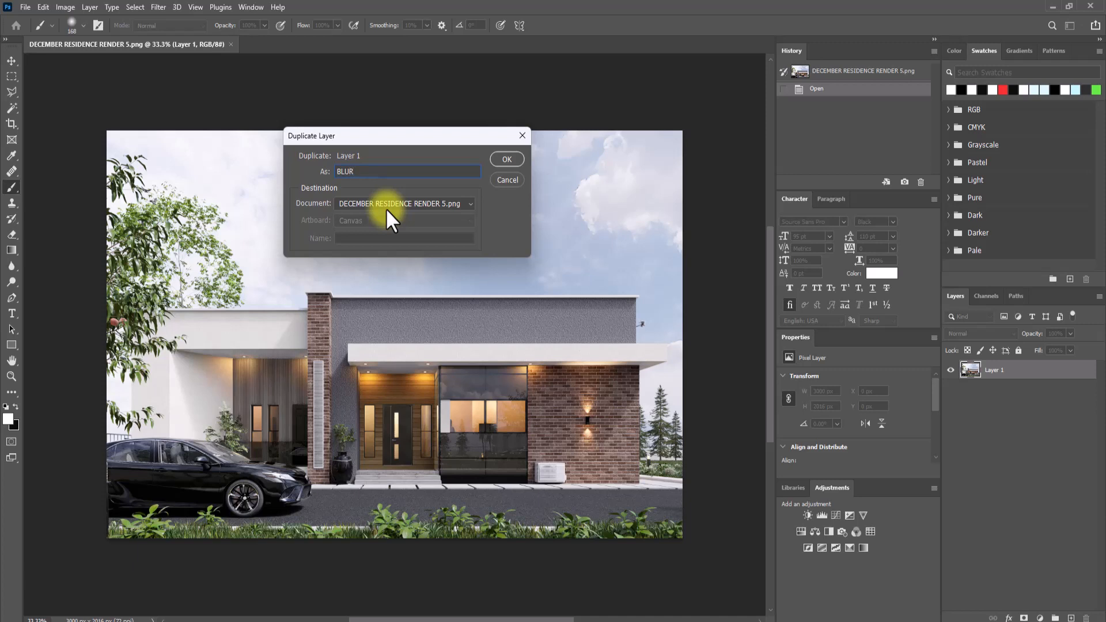
{"action": "left_click", "coordinate": [506, 159]}
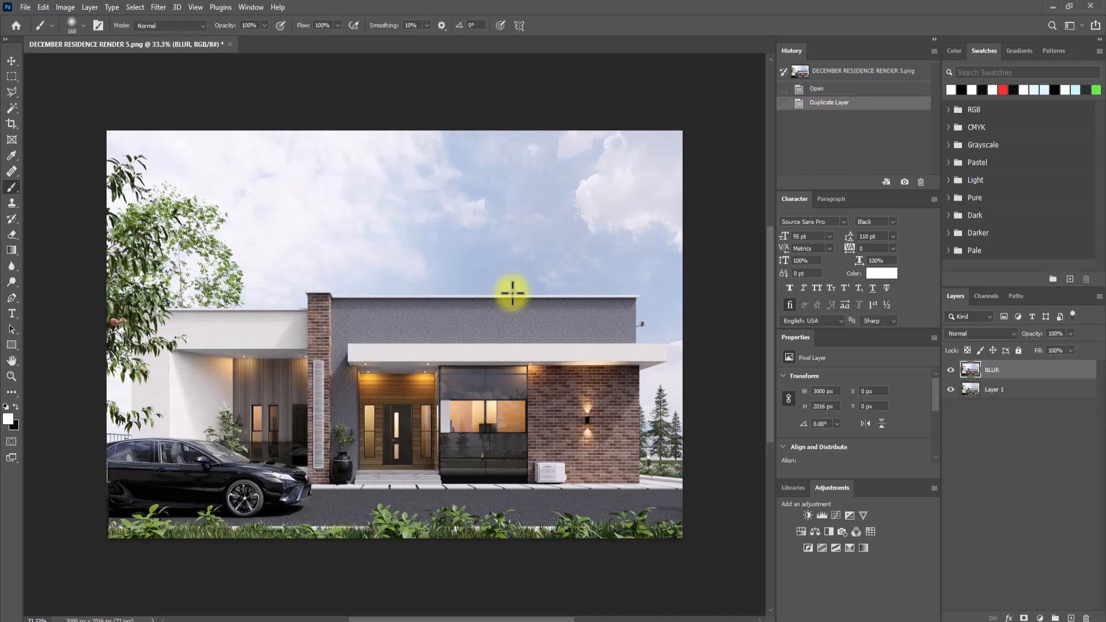
{"action": "mouse_move", "coordinate": [161, 15]}
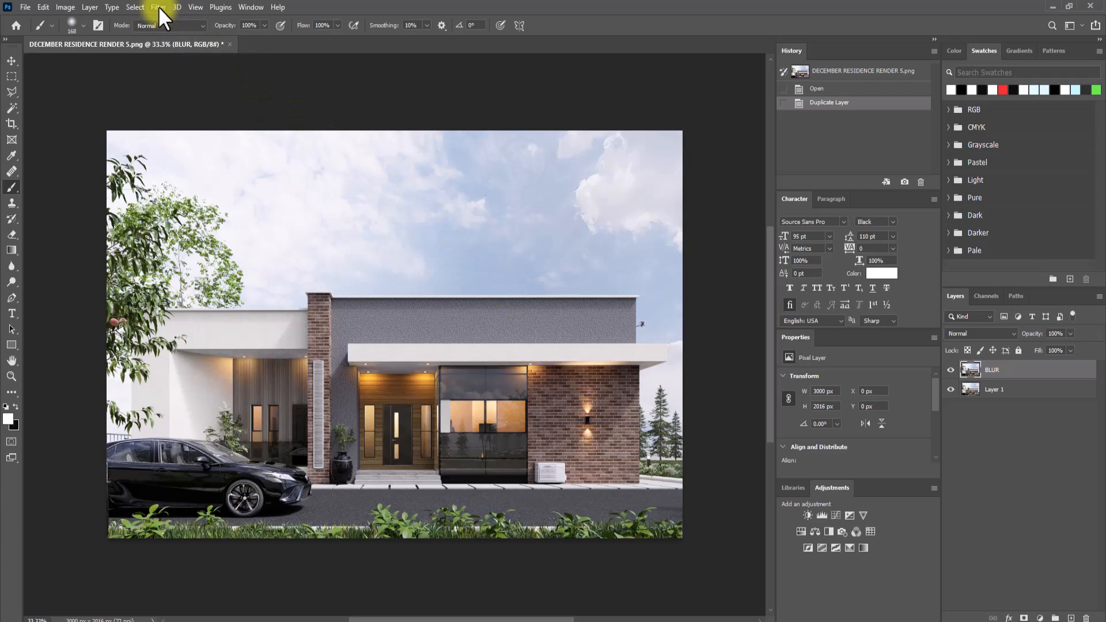
{"action": "mouse_move", "coordinate": [676, 329]}
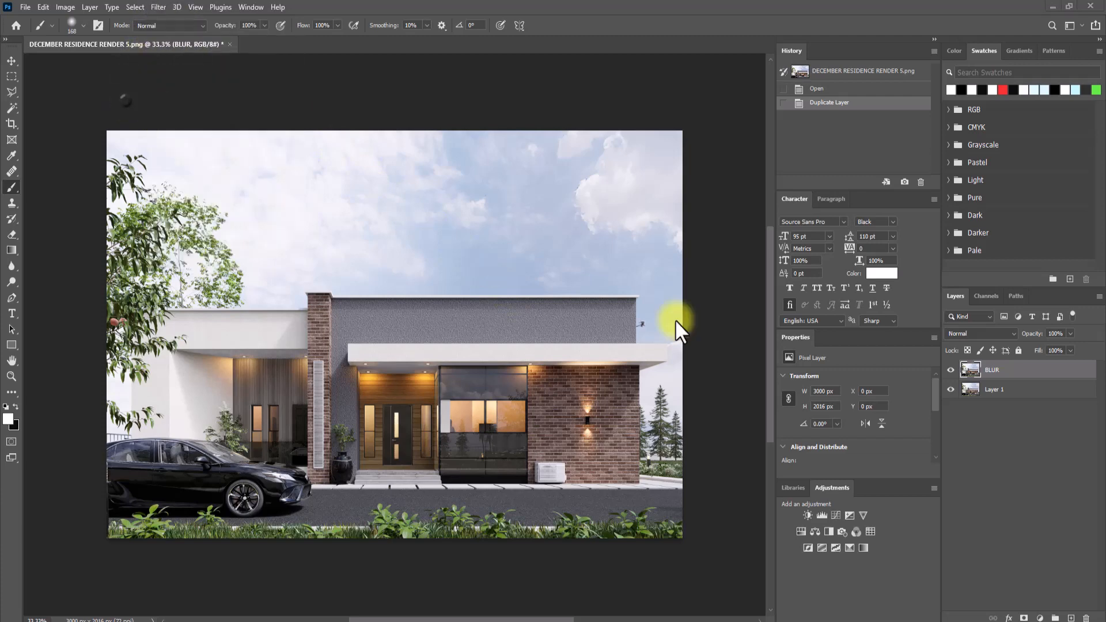
Step: Apply a Motion Blur filter at angle 0 with distance about 141 pixels to the BLUR layer
{"action": "left_click", "coordinate": [158, 7]}
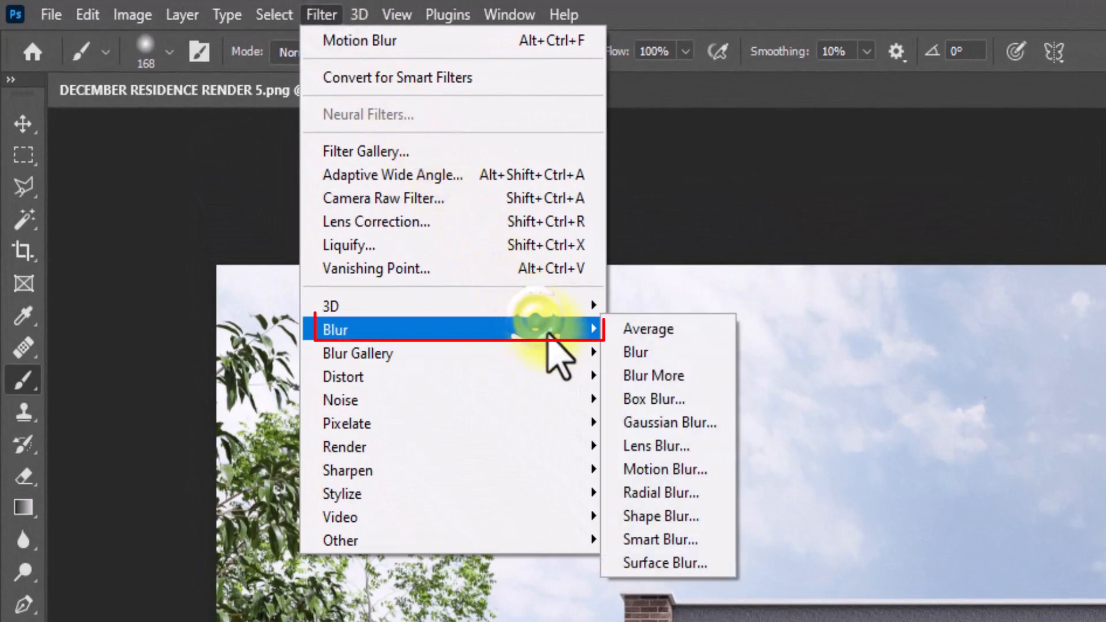
{"action": "left_click", "coordinate": [665, 469]}
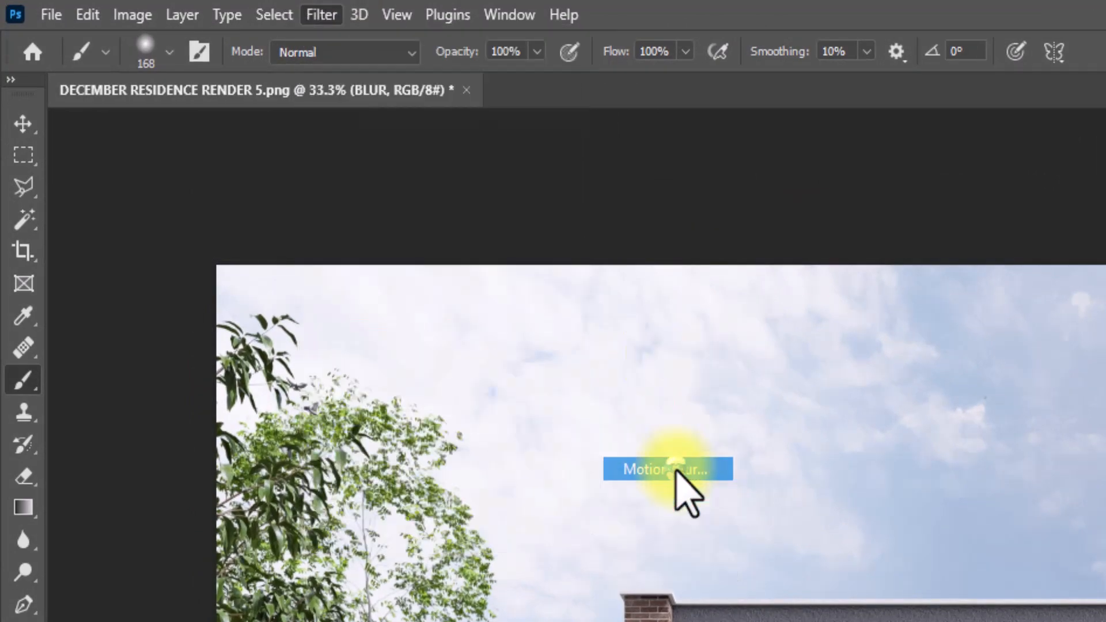
{"action": "left_click", "coordinate": [668, 469]}
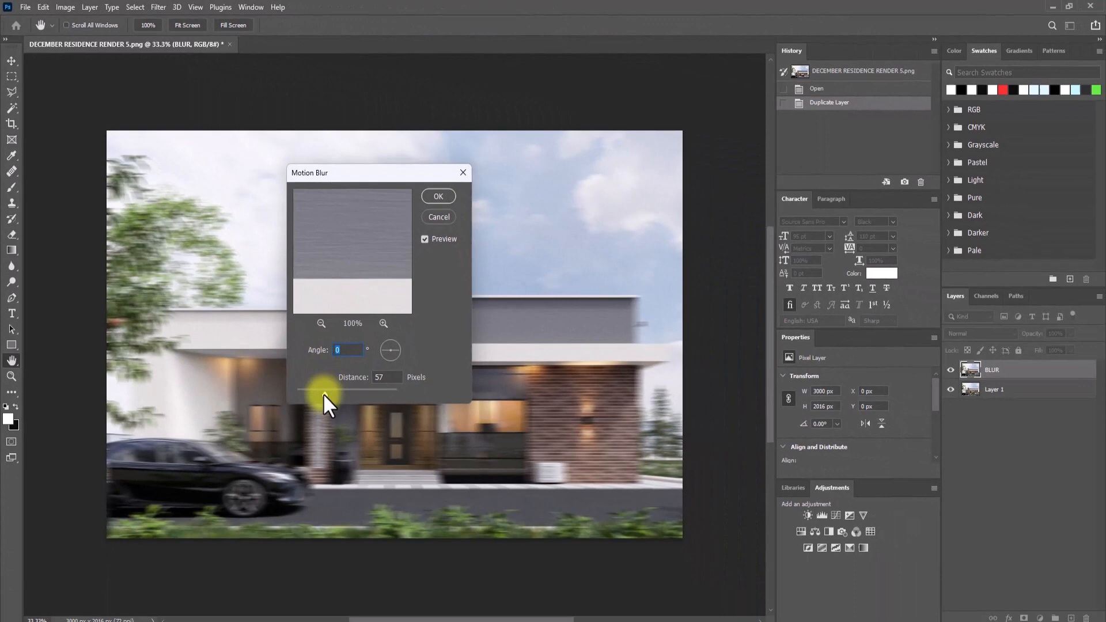
{"action": "left_click_drag", "start_coordinate": [323, 392], "coordinate": [346, 392]}
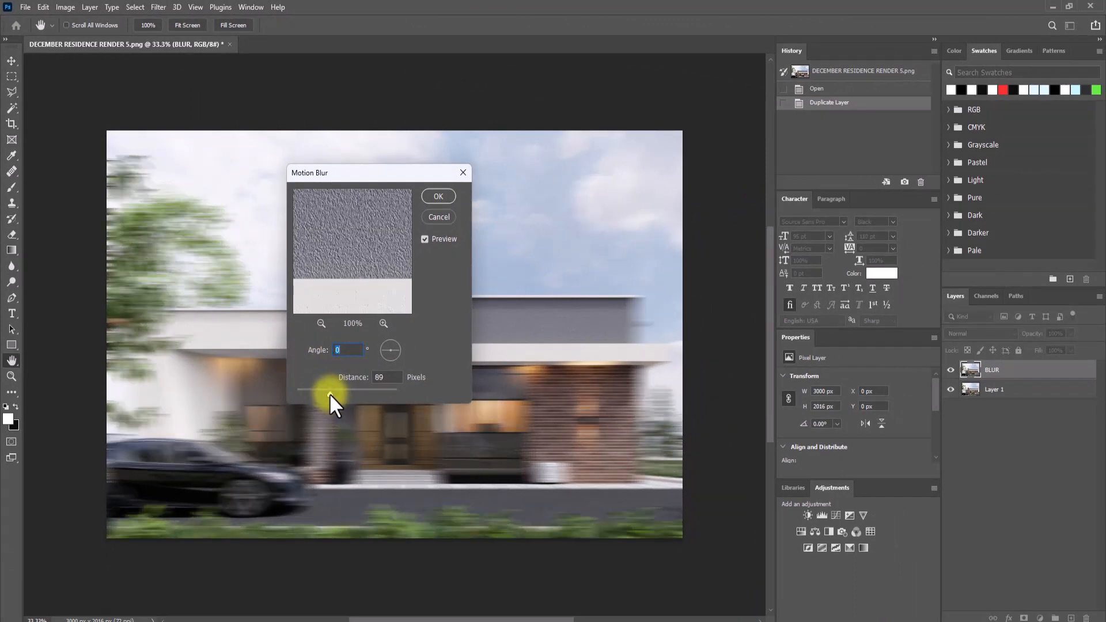
{"action": "left_click_drag", "start_coordinate": [332, 388], "coordinate": [343, 388]}
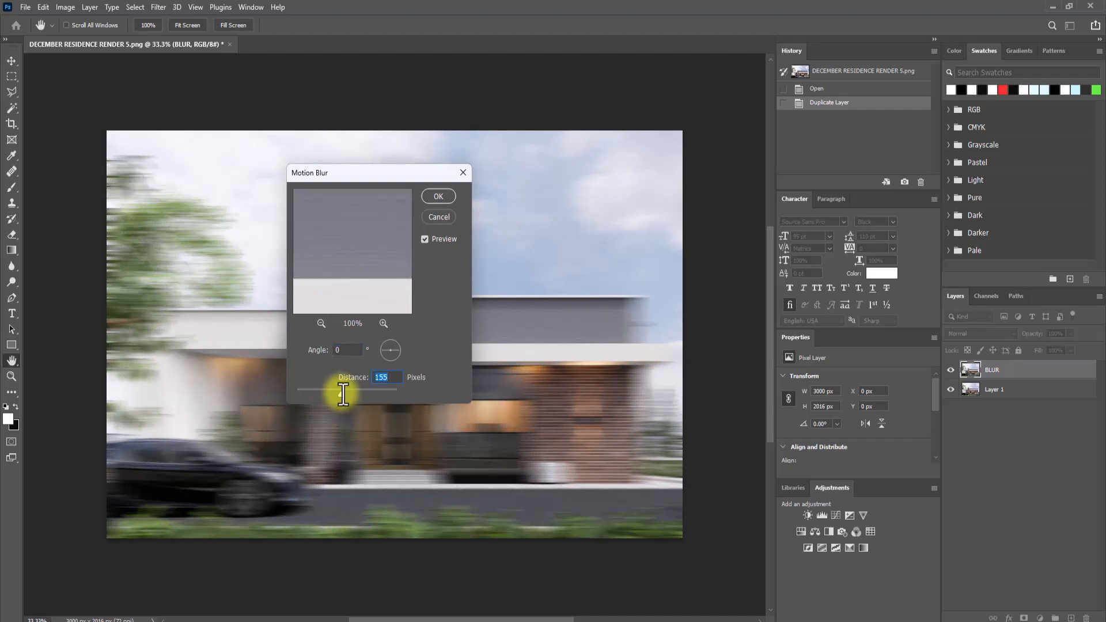
{"action": "left_click_drag", "start_coordinate": [345, 388], "coordinate": [344, 389]}
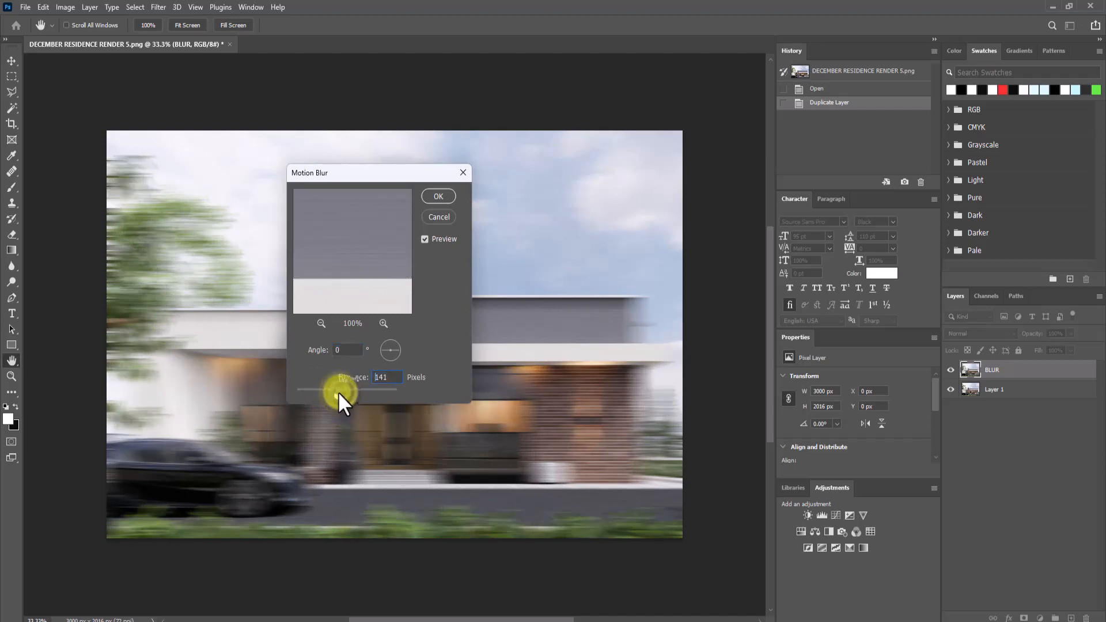
{"action": "left_click", "coordinate": [438, 196]}
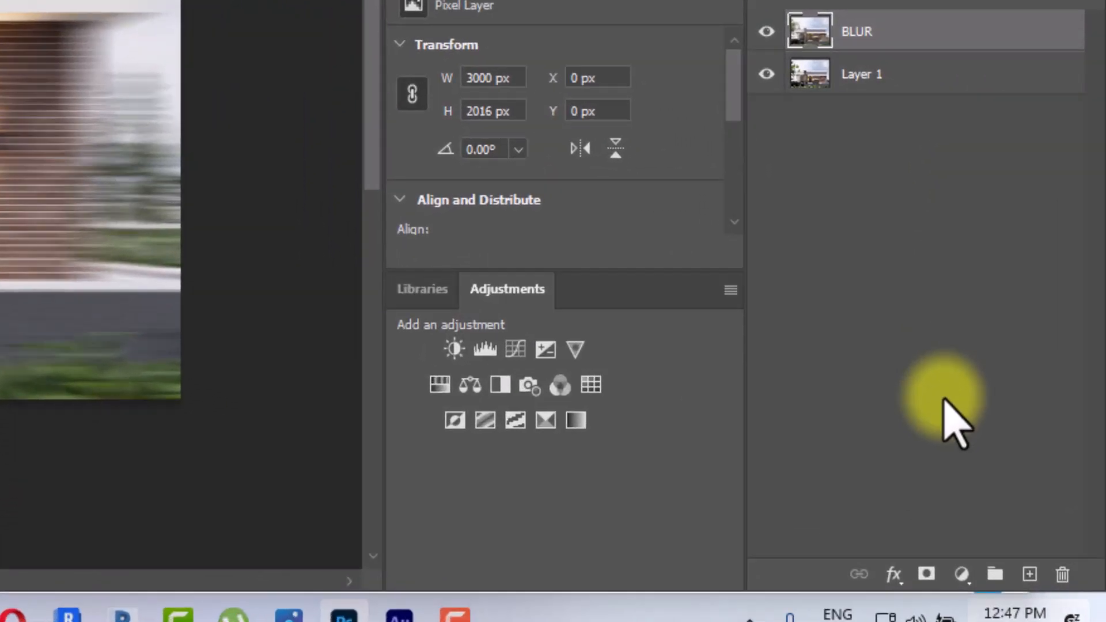
Step: Add a hide-all black mask to BLUR and set a soft round 168 px, 0% hardness brush
{"action": "left_click", "coordinate": [926, 572]}
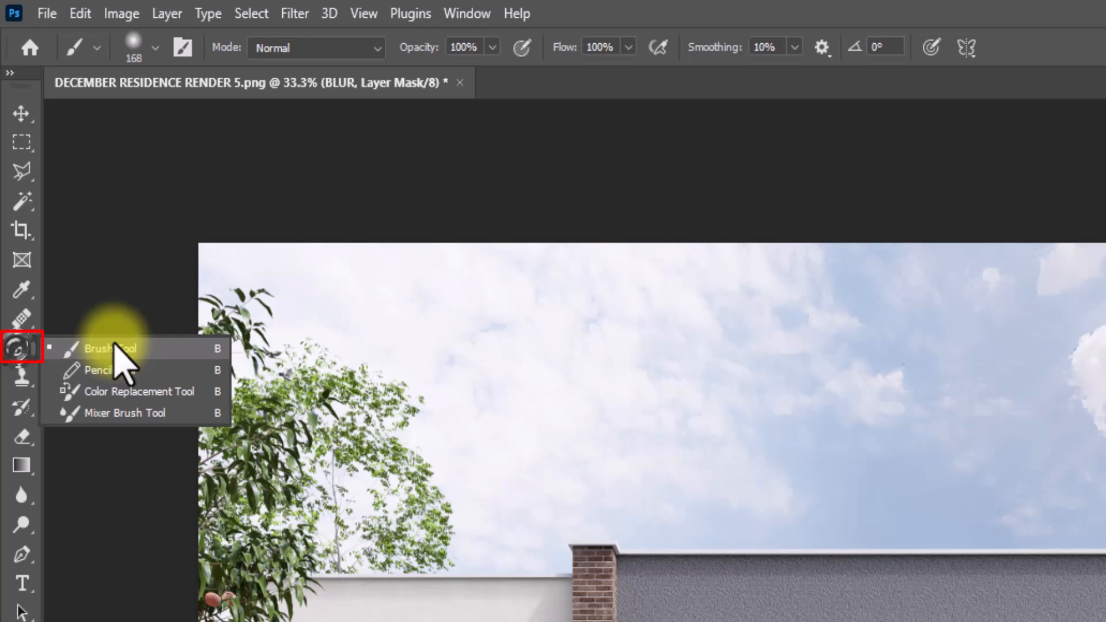
{"action": "left_click", "coordinate": [111, 348]}
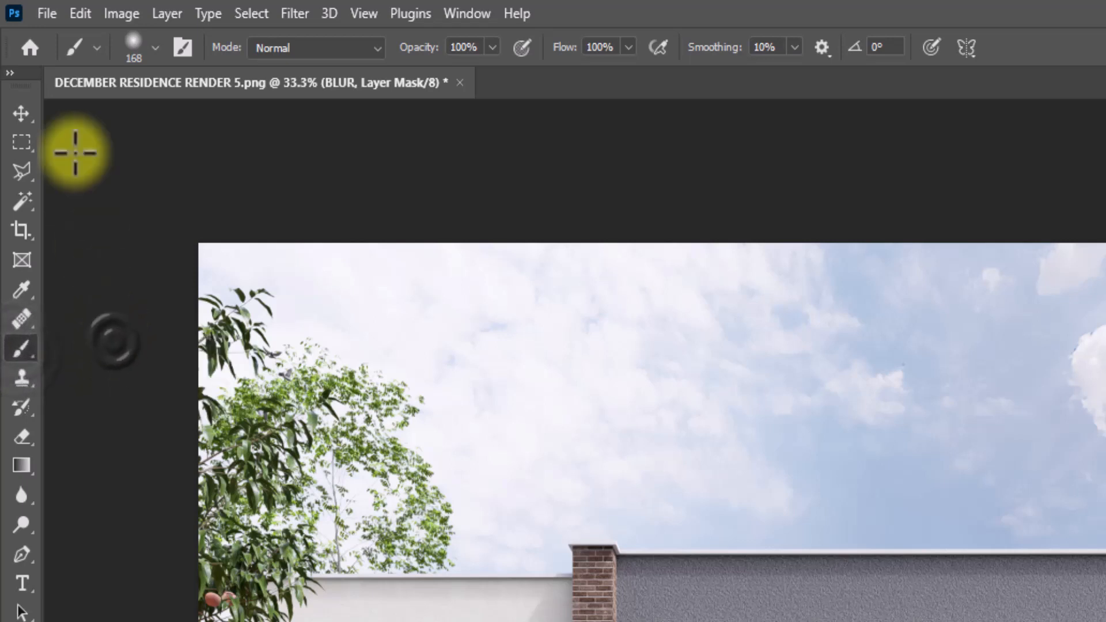
{"action": "mouse_move", "coordinate": [166, 64]}
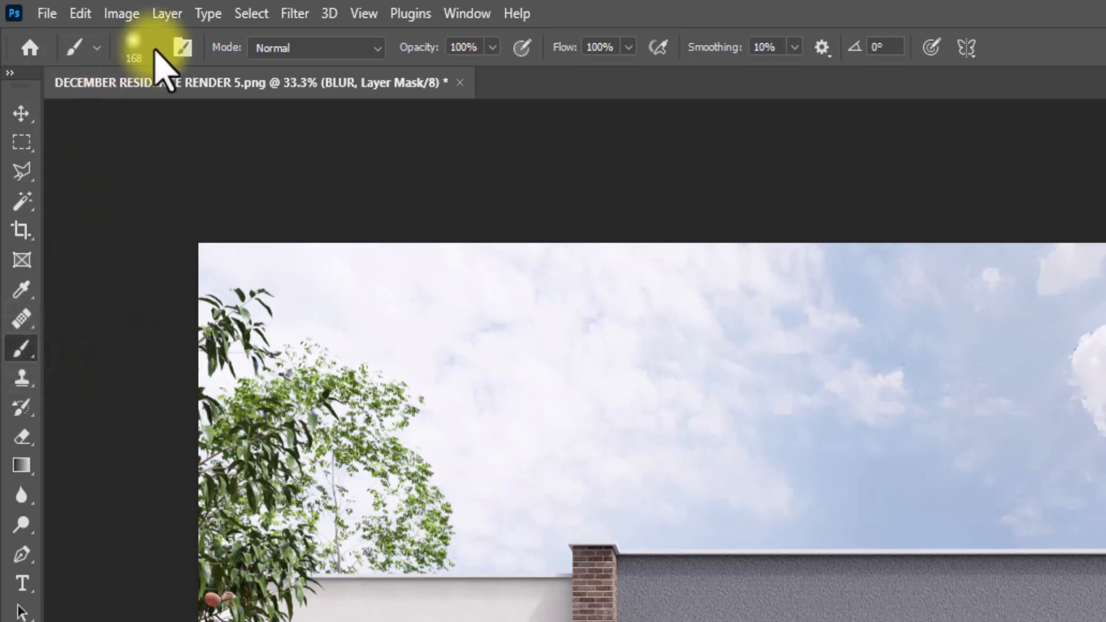
{"action": "left_click", "coordinate": [154, 47]}
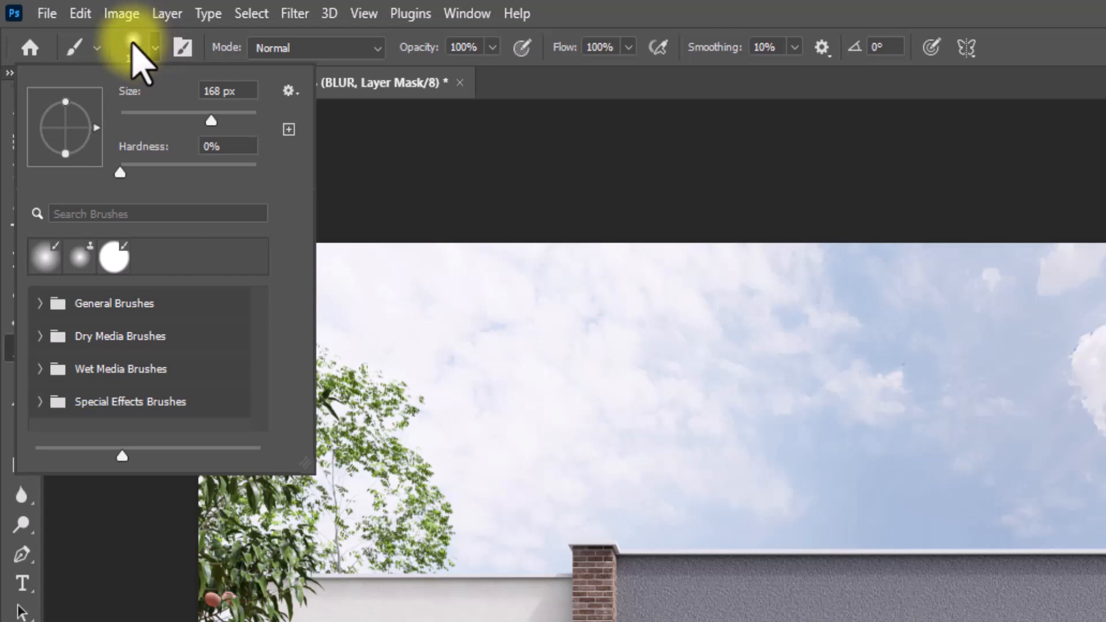
{"action": "left_click", "coordinate": [153, 48]}
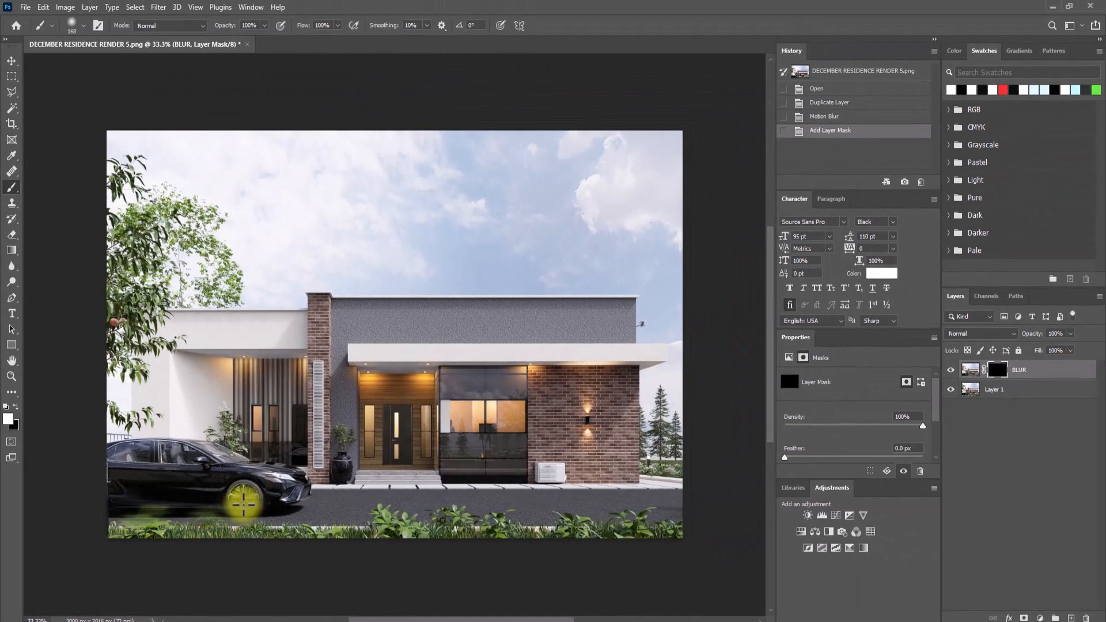
Step: Paint white over the black car on the mask to reveal its motion blur
{"action": "left_click_drag", "start_coordinate": [243, 505], "coordinate": [286, 476]}
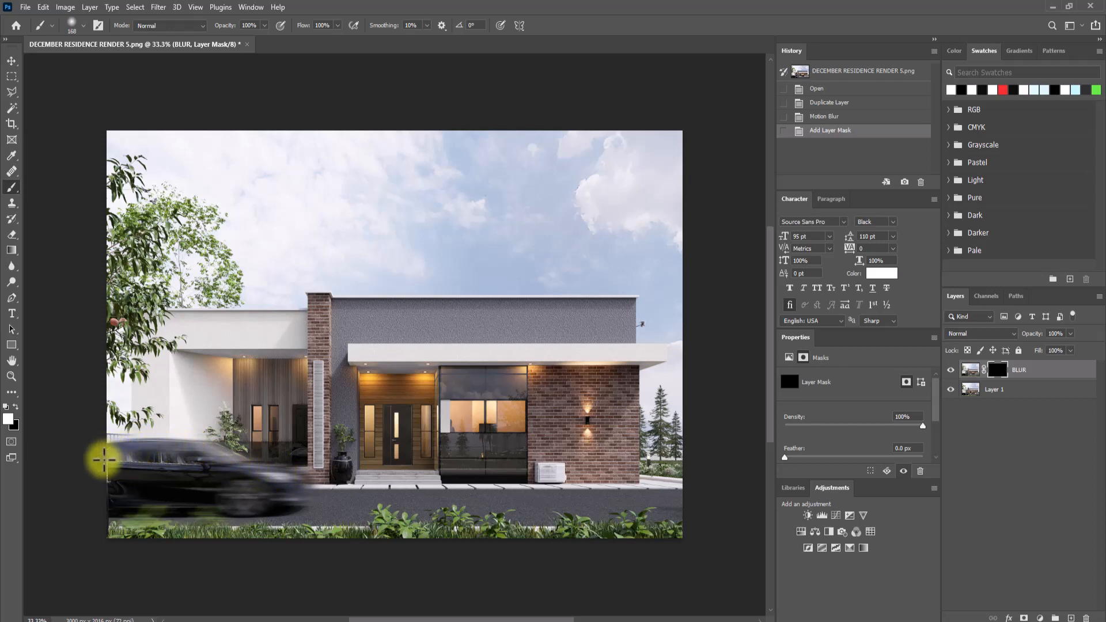
{"action": "left_click_drag", "start_coordinate": [102, 460], "coordinate": [182, 481]}
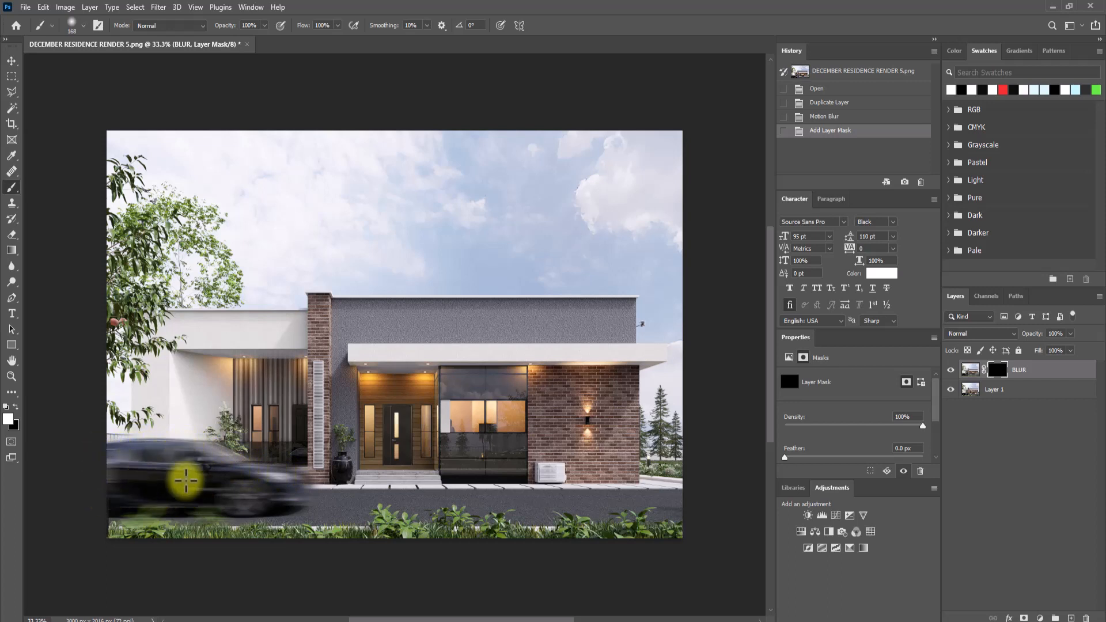
{"action": "mouse_move", "coordinate": [121, 482]}
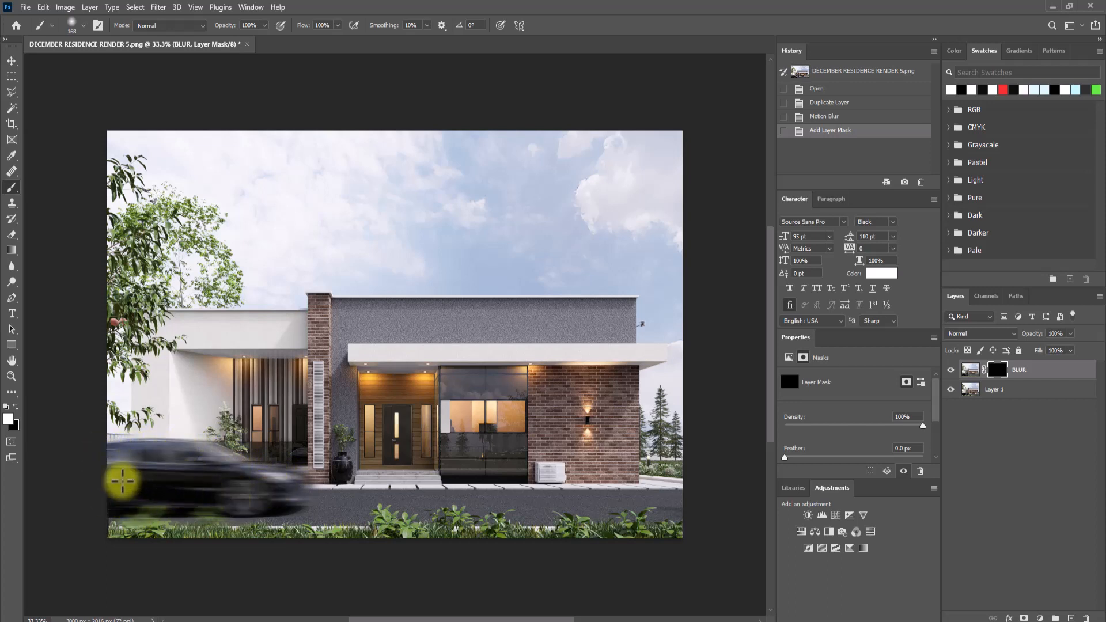
{"action": "left_click_drag", "start_coordinate": [121, 482], "coordinate": [185, 508]}
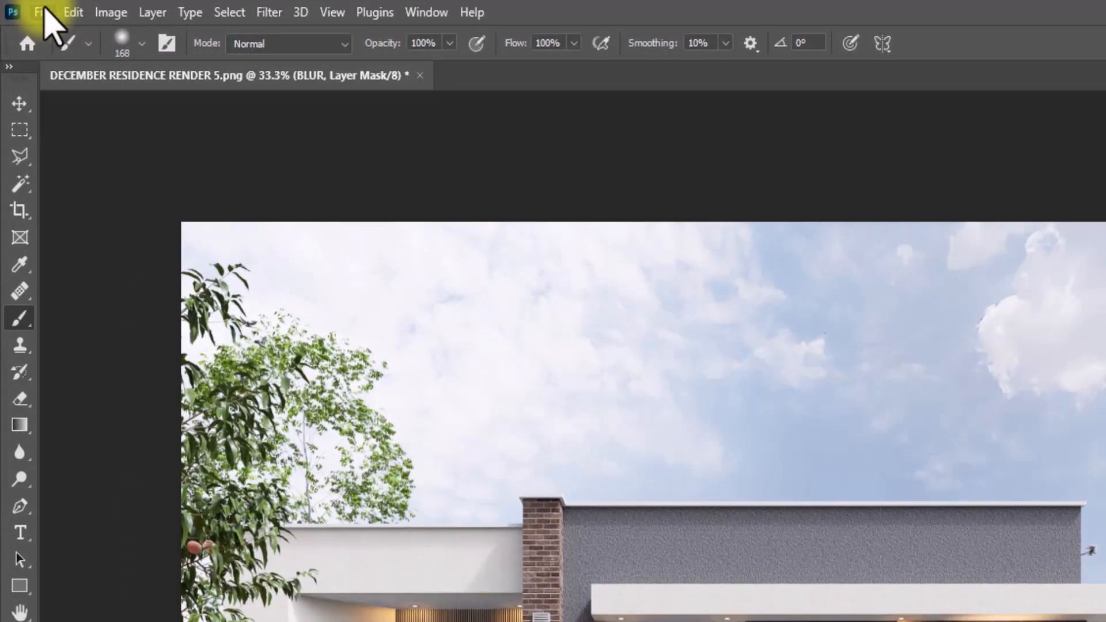
Step: Export the render as a JPG via Export As into the project folder
{"action": "left_click", "coordinate": [42, 12]}
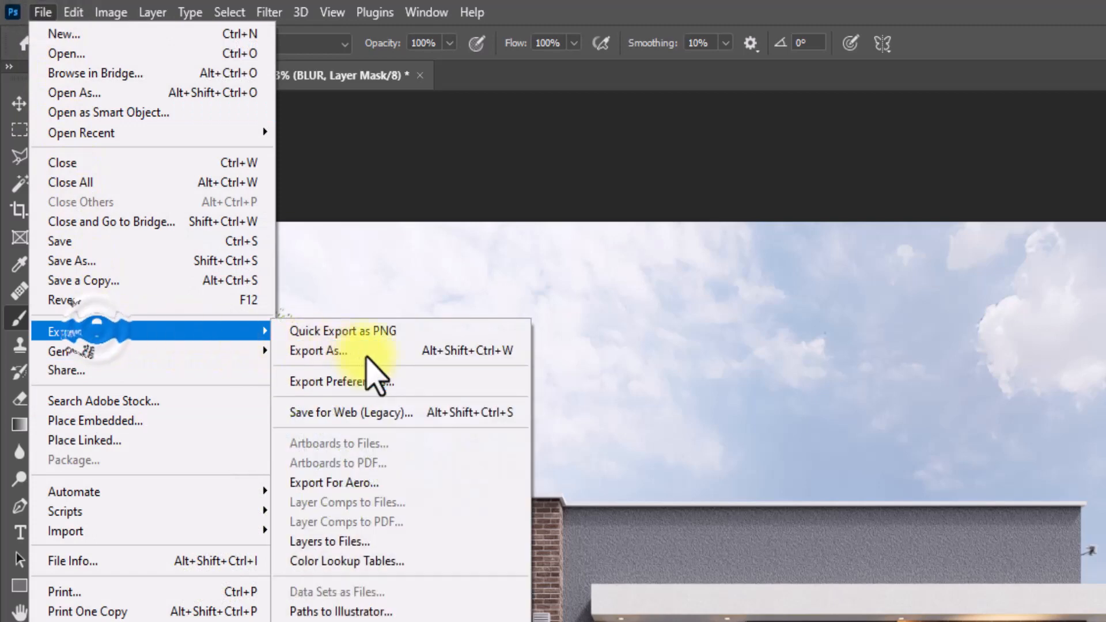
{"action": "left_click", "coordinate": [318, 350]}
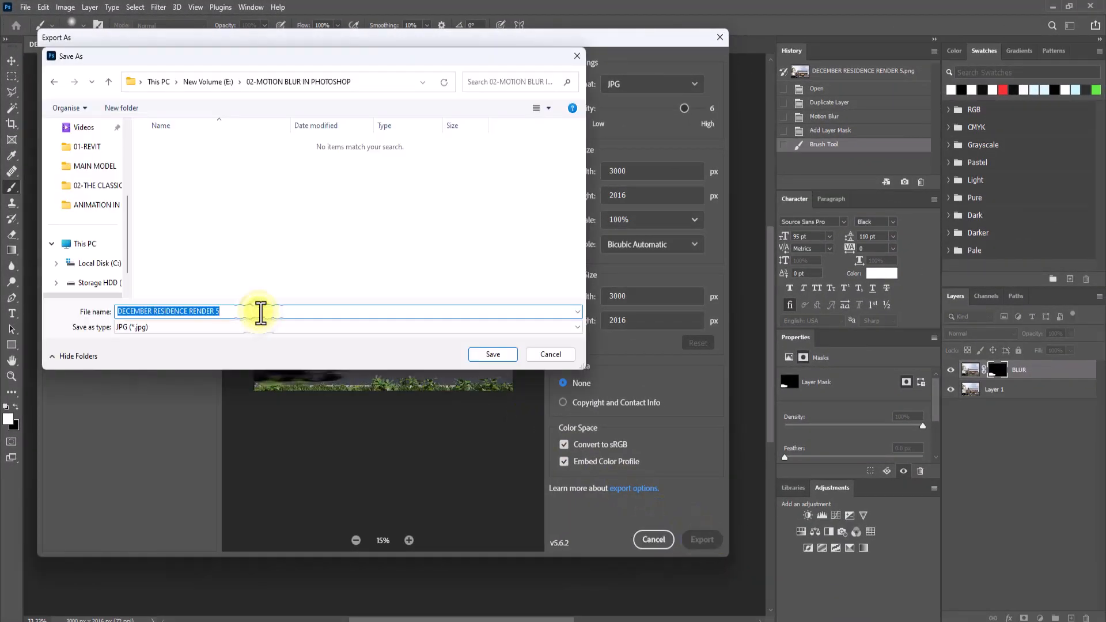
{"action": "left_click", "coordinate": [492, 354]}
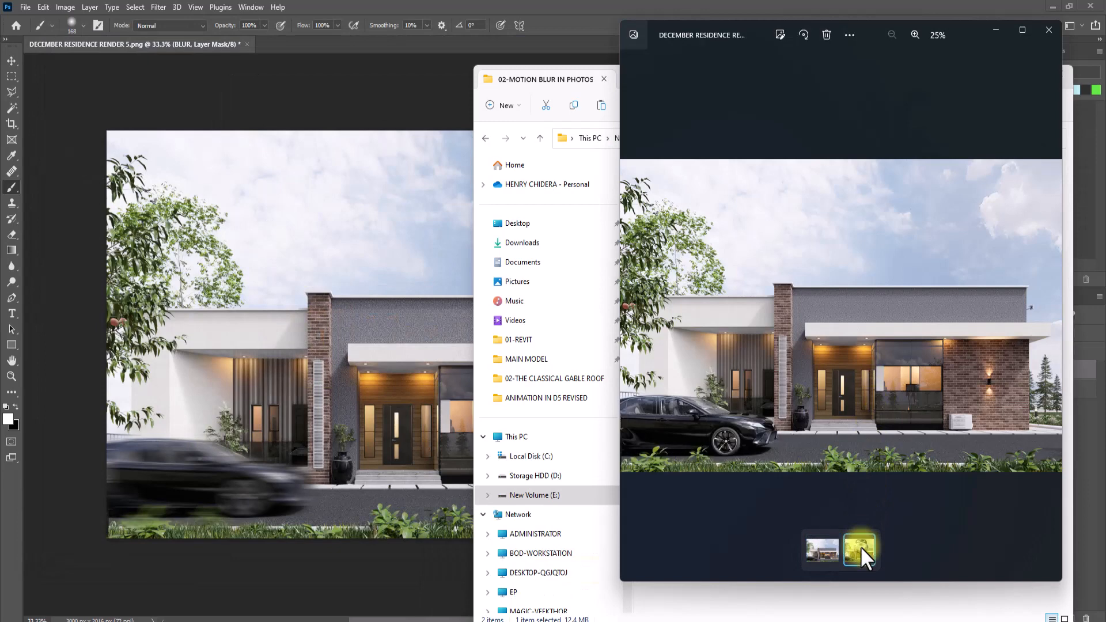
Step: View the exported blurred JPG full screen in Windows Photos
{"action": "left_click", "coordinate": [820, 551]}
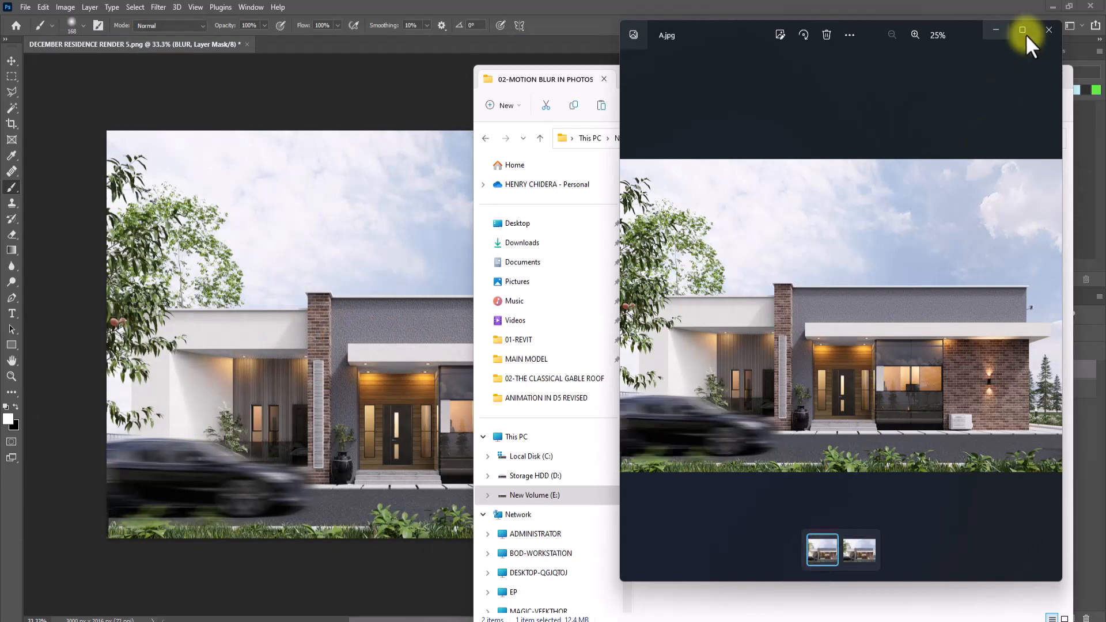
{"action": "left_click", "coordinate": [1022, 30]}
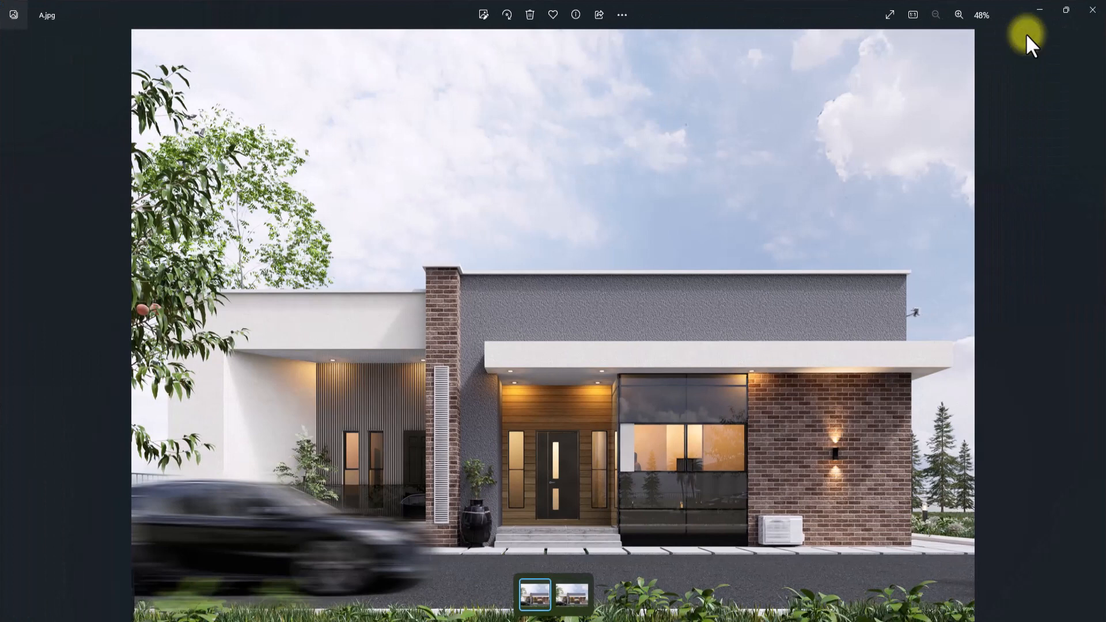
{"action": "left_click", "coordinate": [571, 594]}
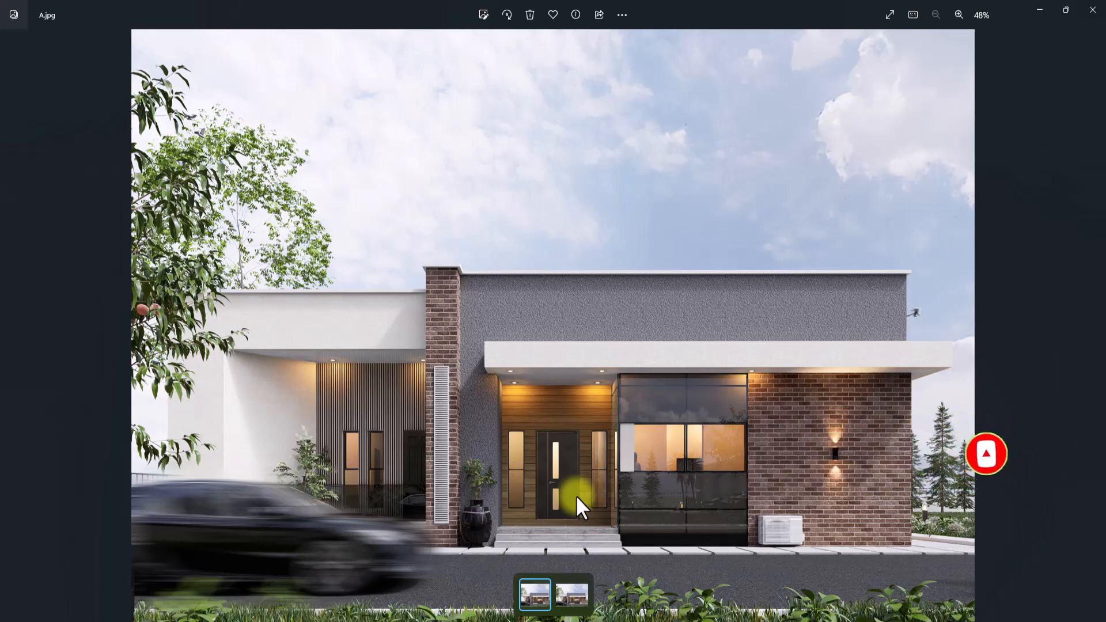
{"action": "mouse_move", "coordinate": [548, 496]}
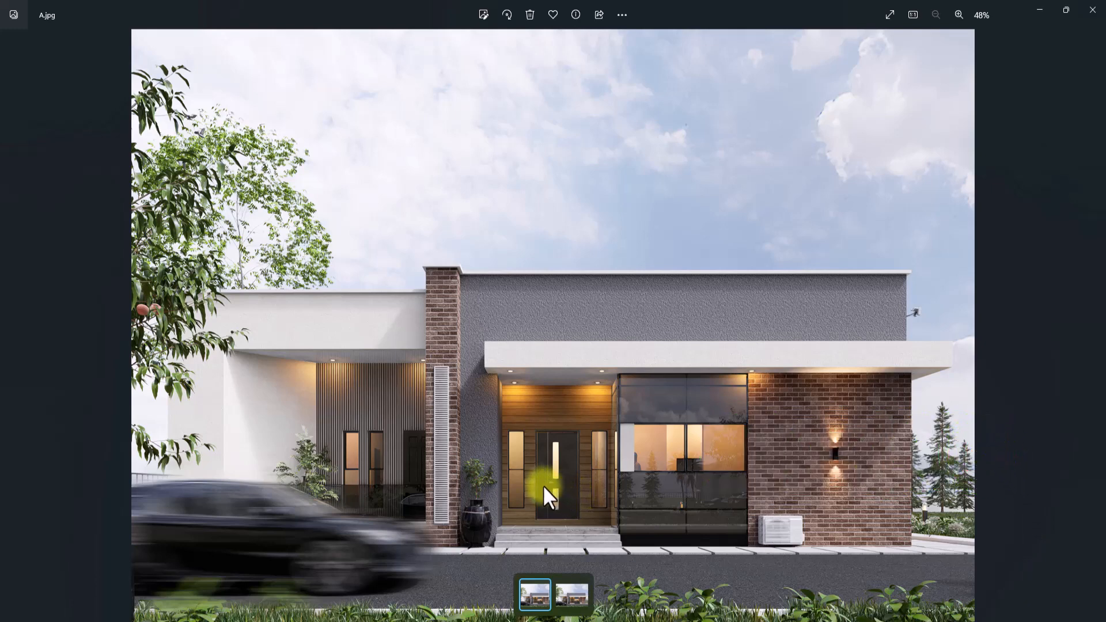